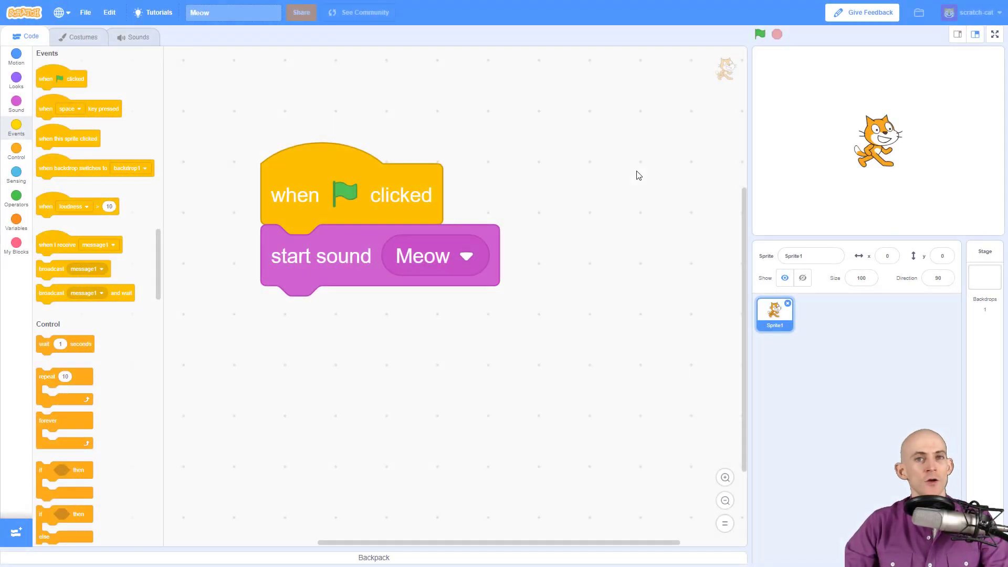
{"action": "mouse_move", "coordinate": [484, 152]}
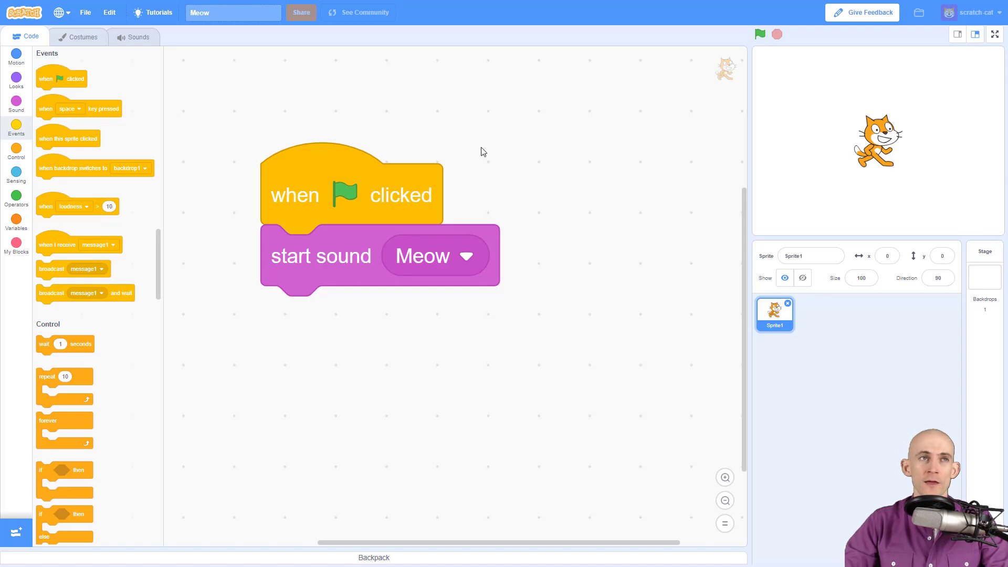
{"action": "mouse_move", "coordinate": [534, 114]}
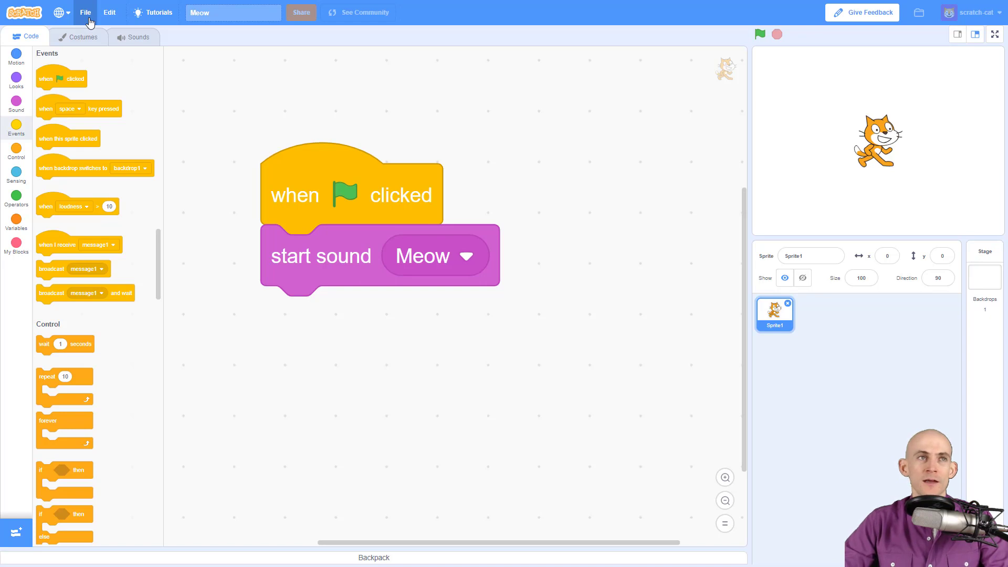
Download the project from the File menu, bringing up a Save As dialog for Meow.sb3 on the Desktop.
{"action": "left_click", "coordinate": [85, 12]}
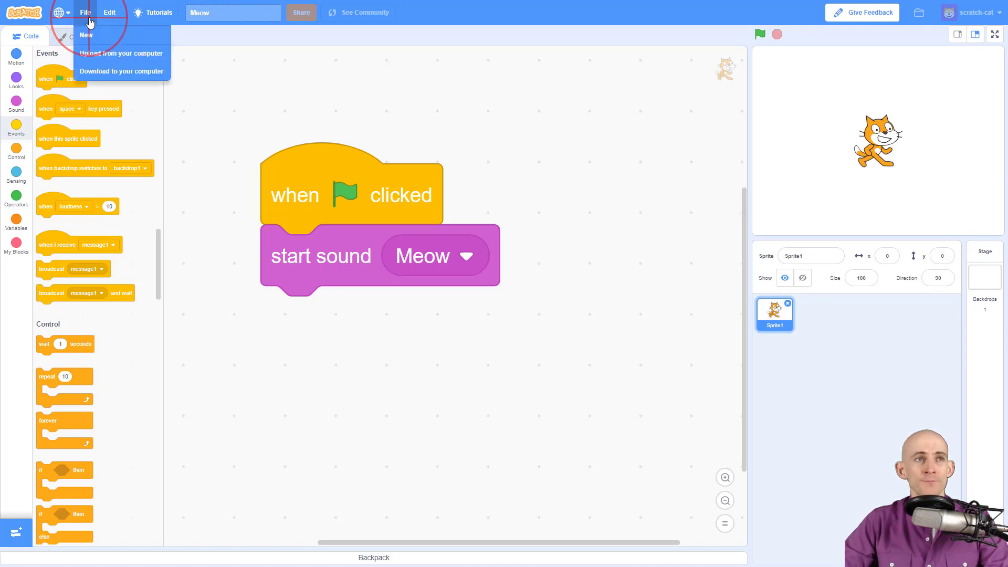
{"action": "mouse_move", "coordinate": [120, 71]}
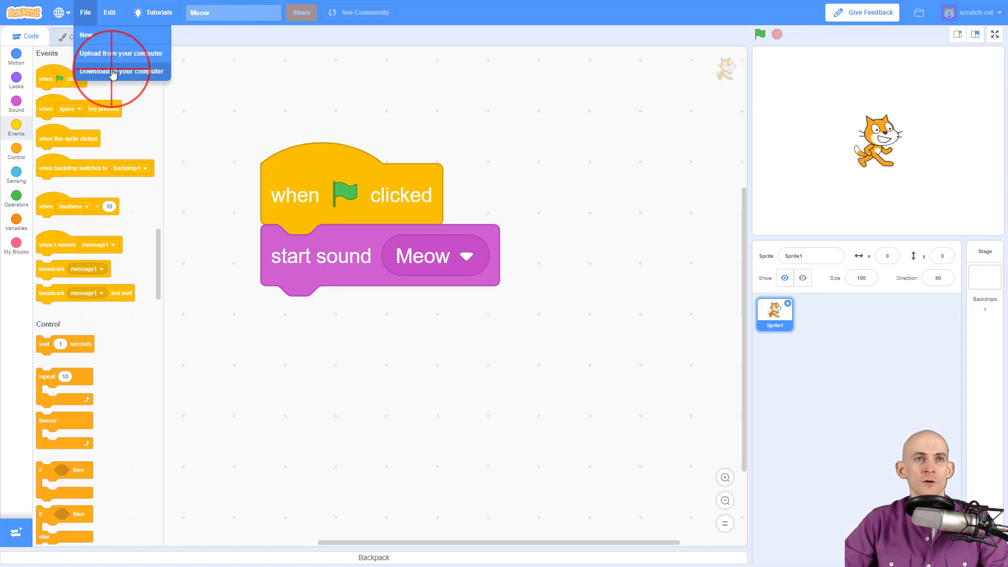
{"action": "left_click", "coordinate": [120, 71]}
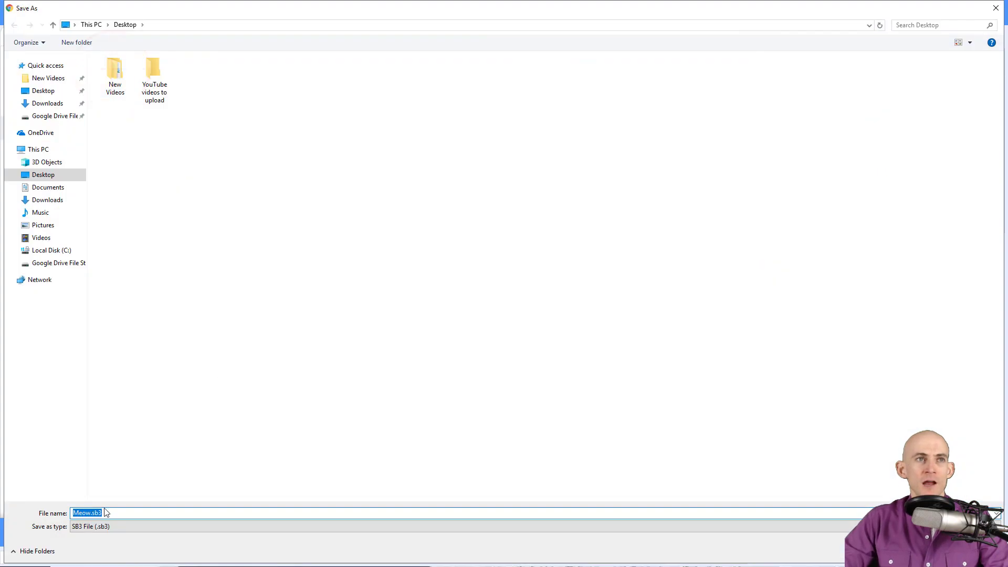
{"action": "mouse_move", "coordinate": [881, 466]}
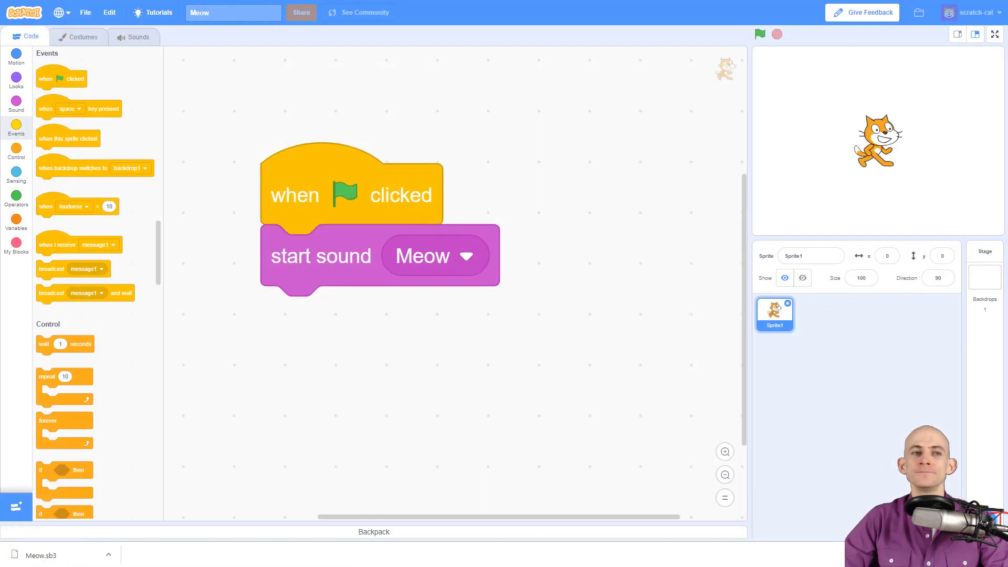
Open the File menu while the code area holds the two loose hat blocks.
{"action": "left_click", "coordinate": [84, 12]}
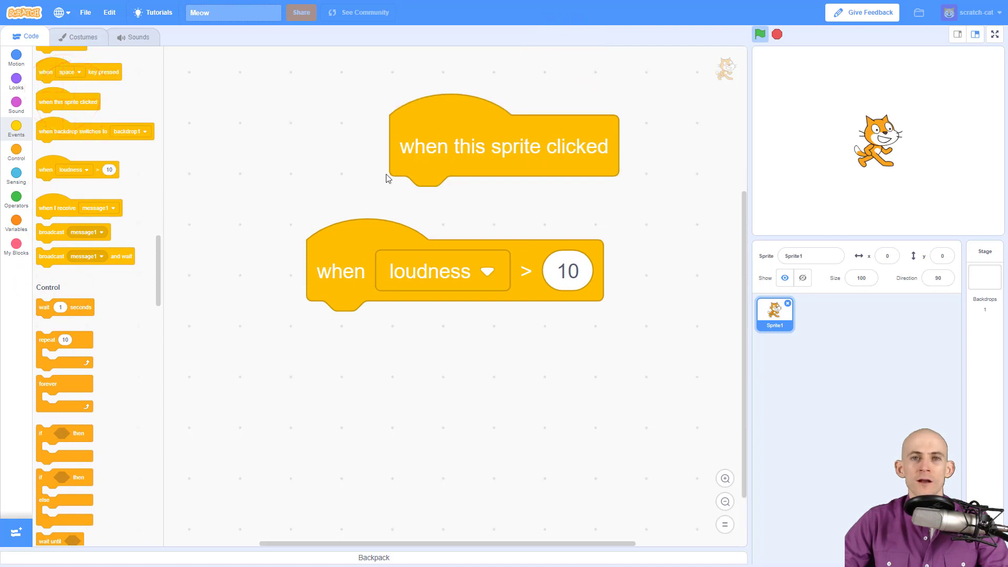
{"action": "mouse_move", "coordinate": [304, 152]}
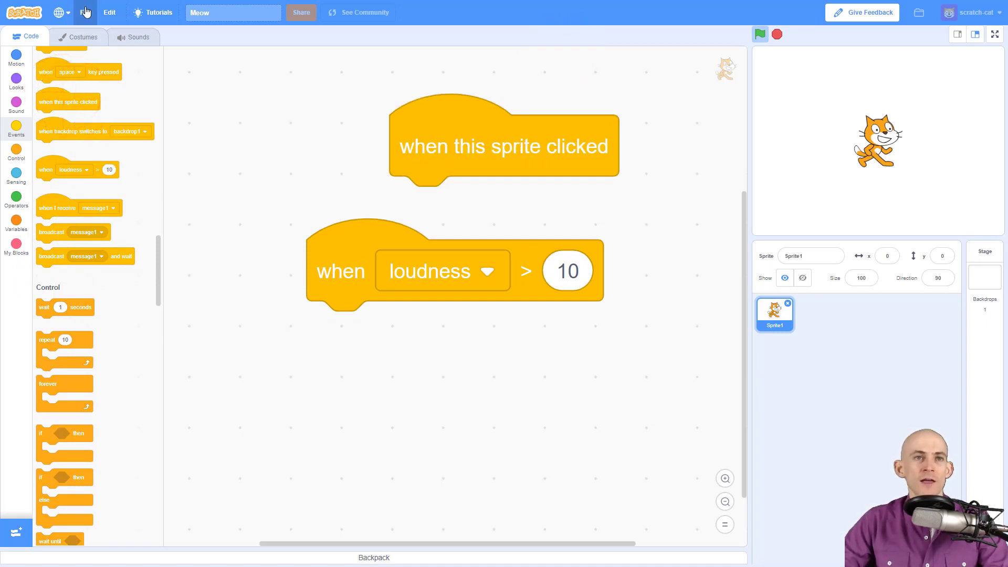
Upload Meow.sb3 from the Desktop folder via File > Upload from your computer.
{"action": "left_click", "coordinate": [85, 12]}
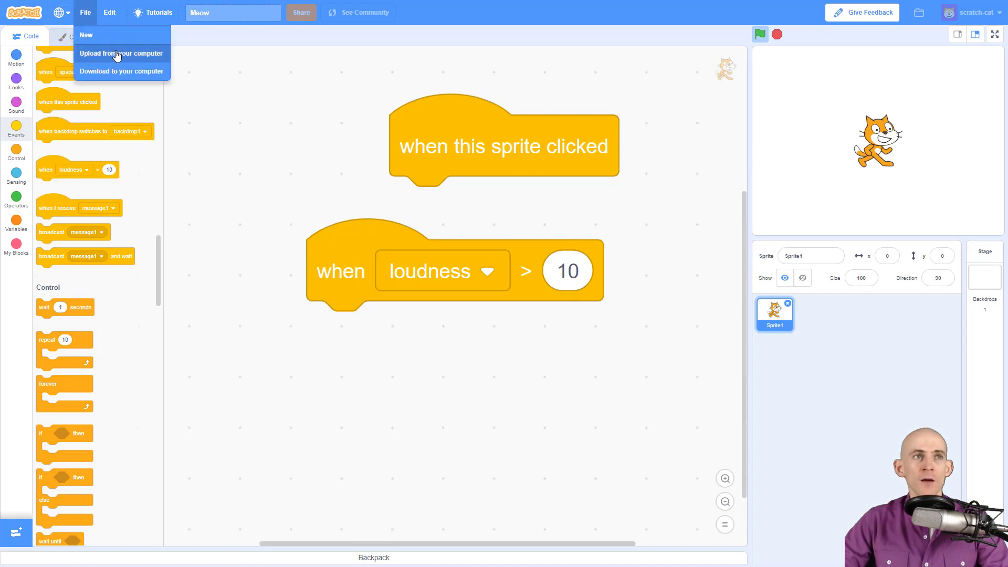
{"action": "left_click", "coordinate": [120, 54]}
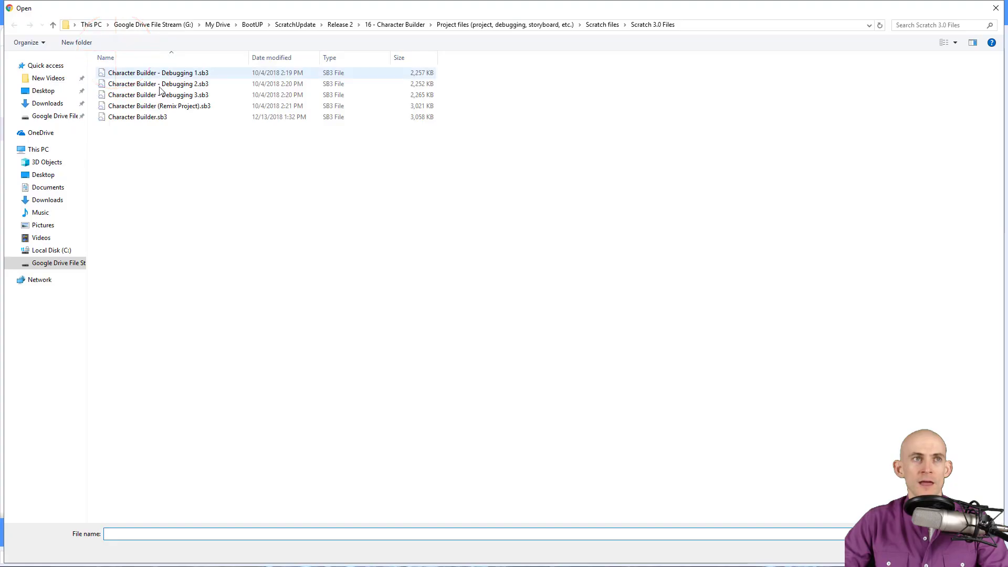
{"action": "left_click", "coordinate": [43, 90]}
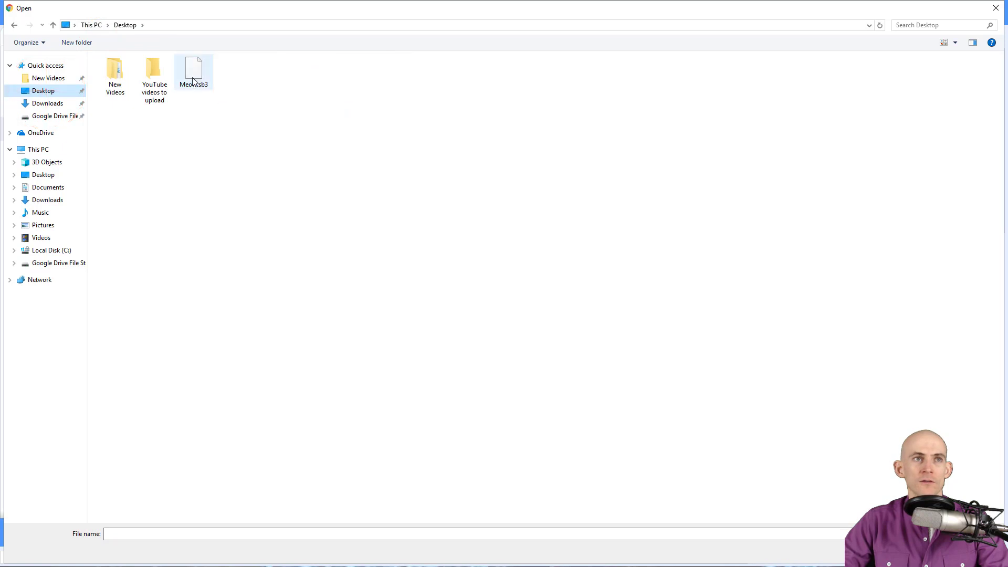
{"action": "mouse_move", "coordinate": [194, 71]}
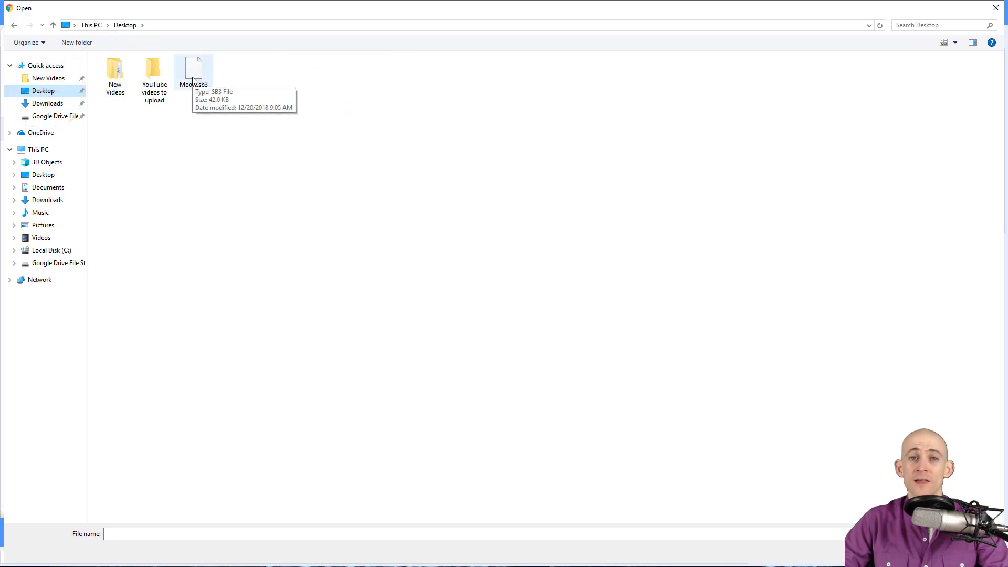
{"action": "left_click", "coordinate": [194, 71]}
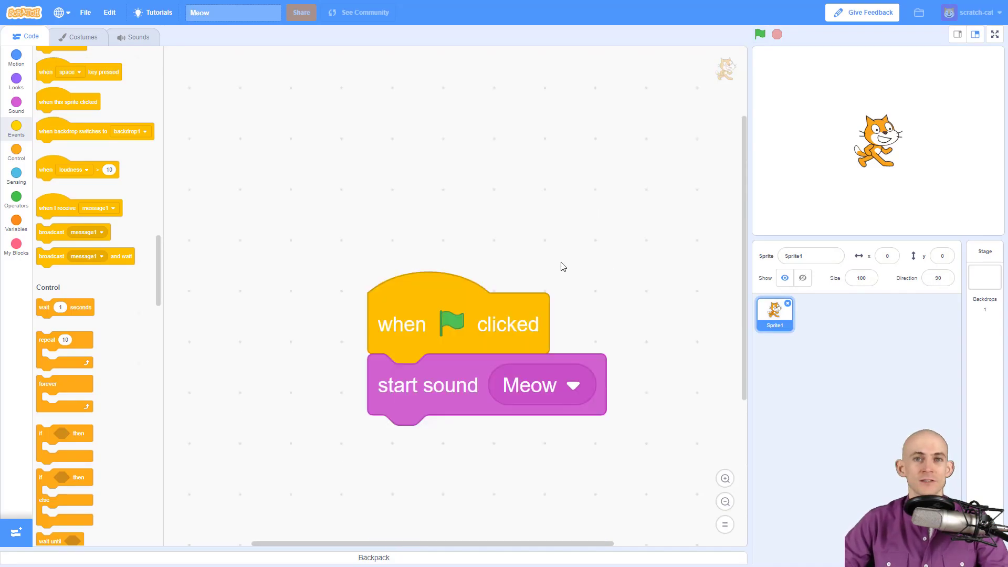
Reopen the File menu over the restored 'when flag clicked, start sound Meow' script.
{"action": "left_click", "coordinate": [84, 12]}
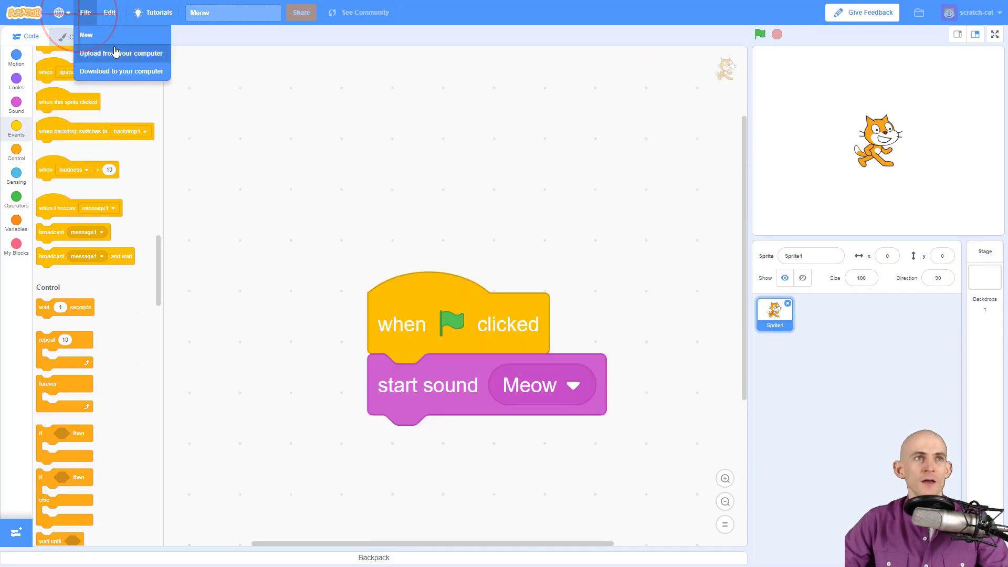